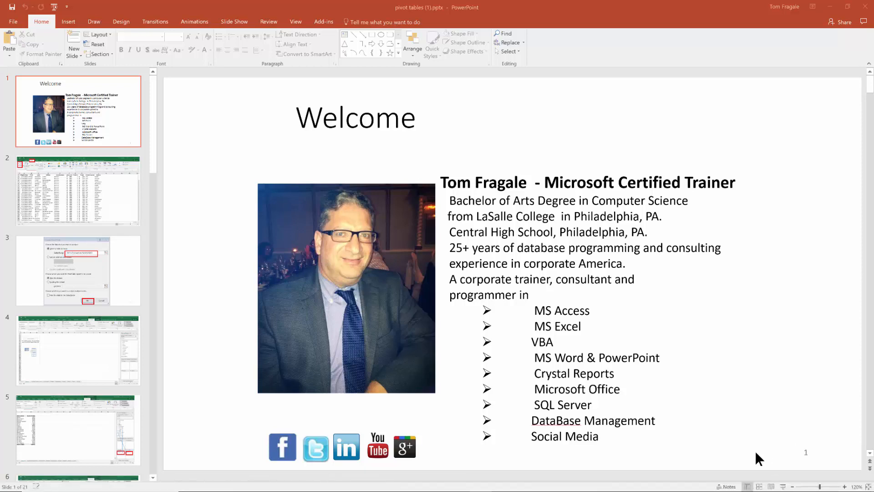
mouse_move(682, 474)
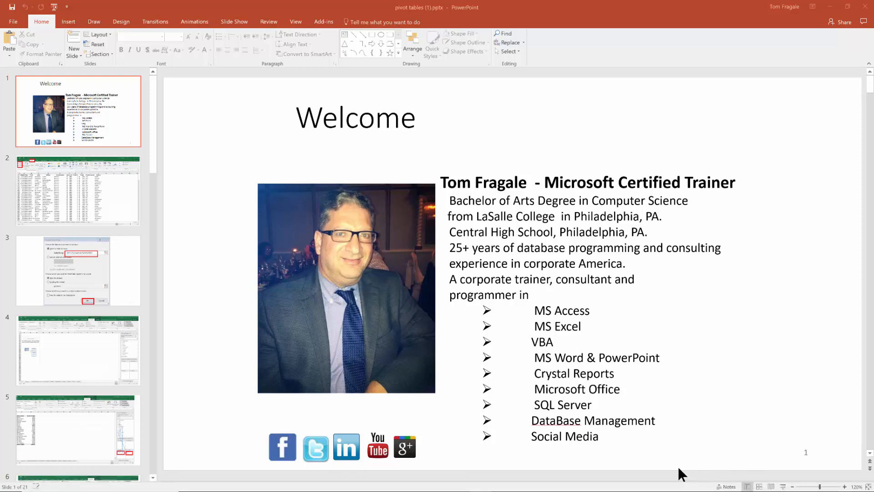
mouse_move(677, 478)
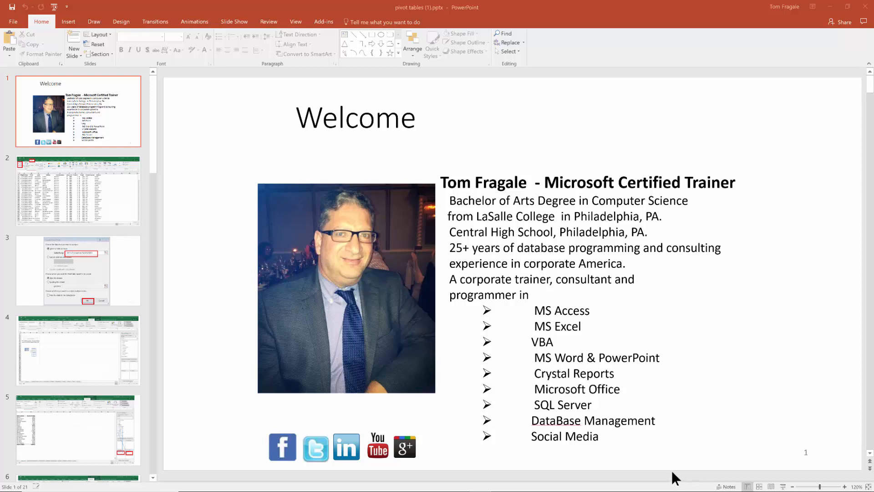
mouse_move(560, 447)
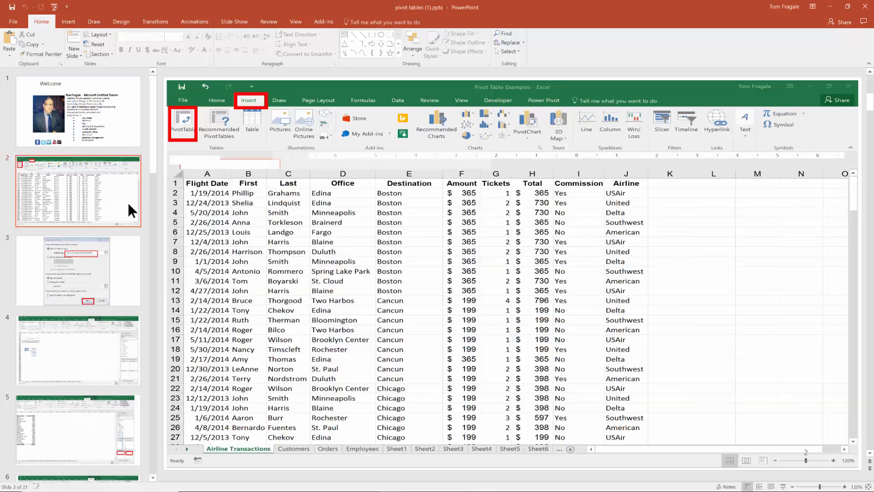
mouse_move(123, 230)
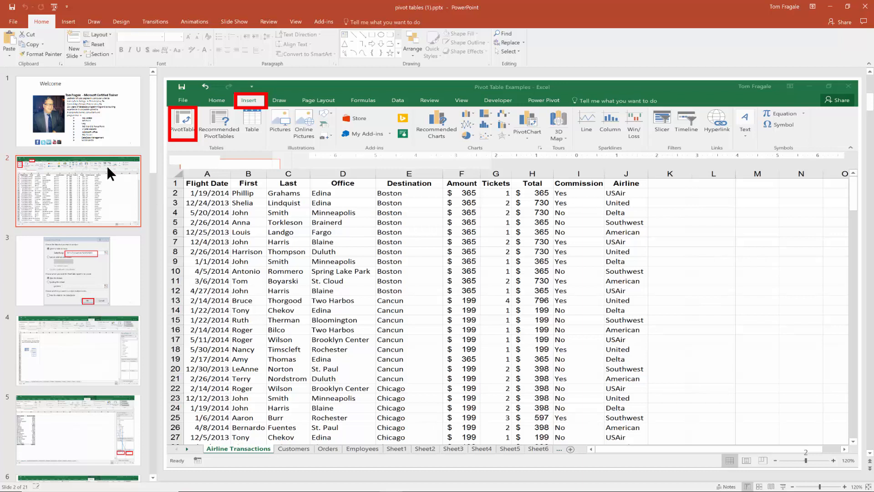
mouse_move(135, 219)
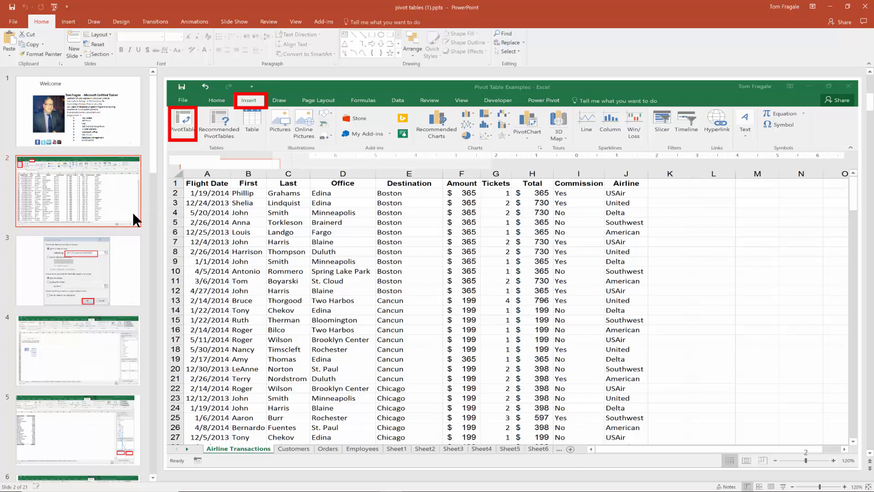
mouse_move(285, 47)
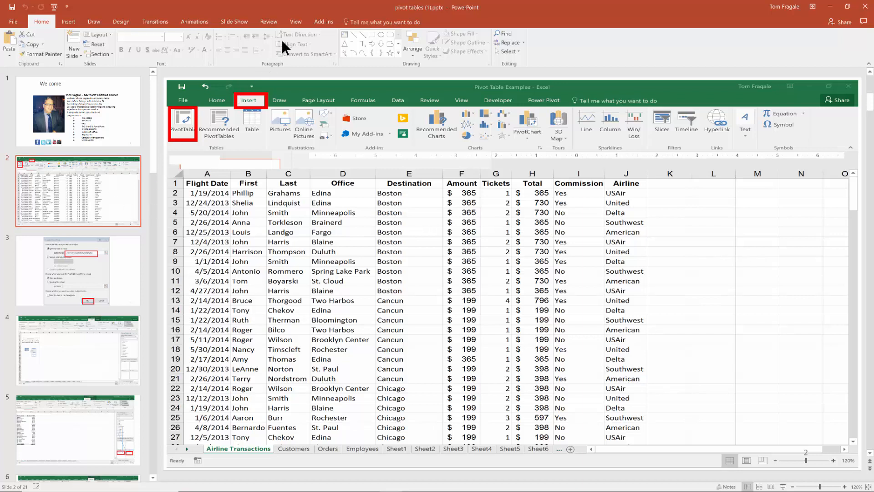
Step: Show the View ribbon with slide 2's airline transactions spreadsheet on screen
click(295, 22)
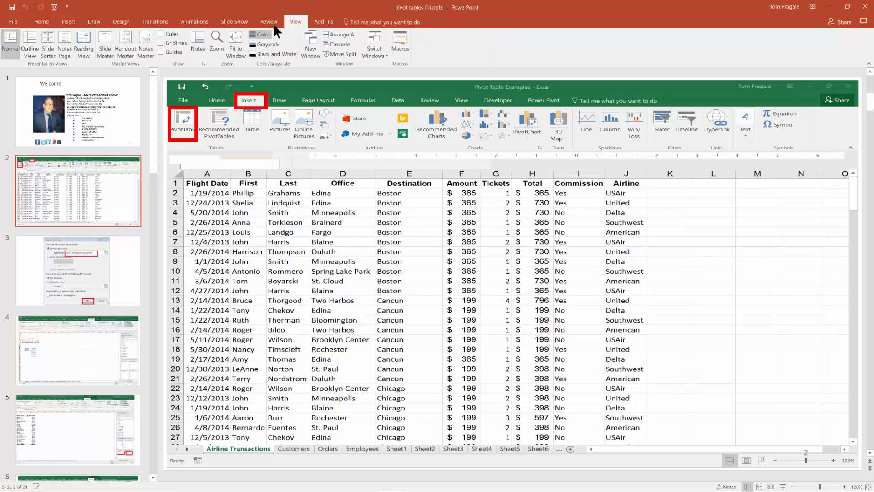
mouse_move(63, 44)
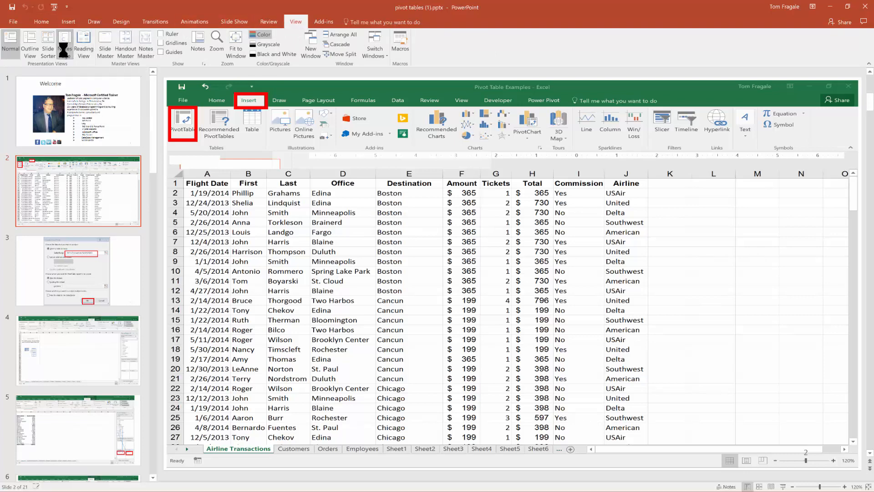
Step: On slide 2's notes page, add the note "This is how to start a Pivot Table in Excel.", fixing a typo
click(64, 42)
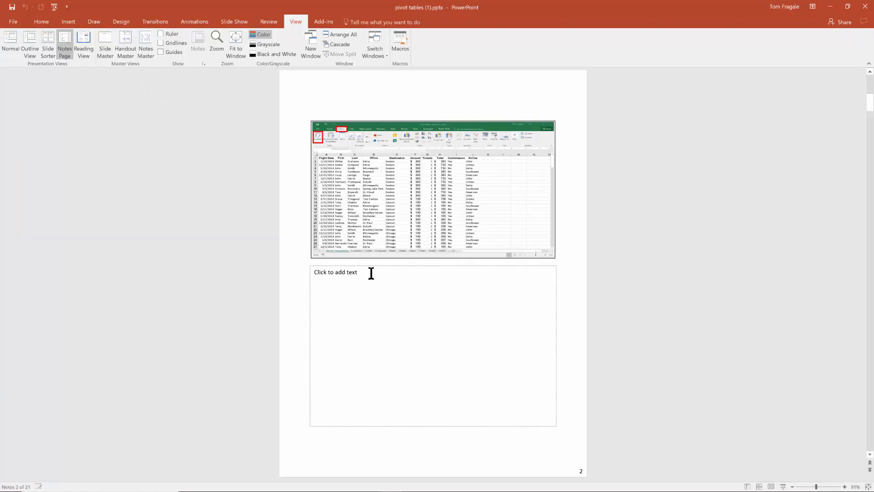
mouse_move(427, 286)
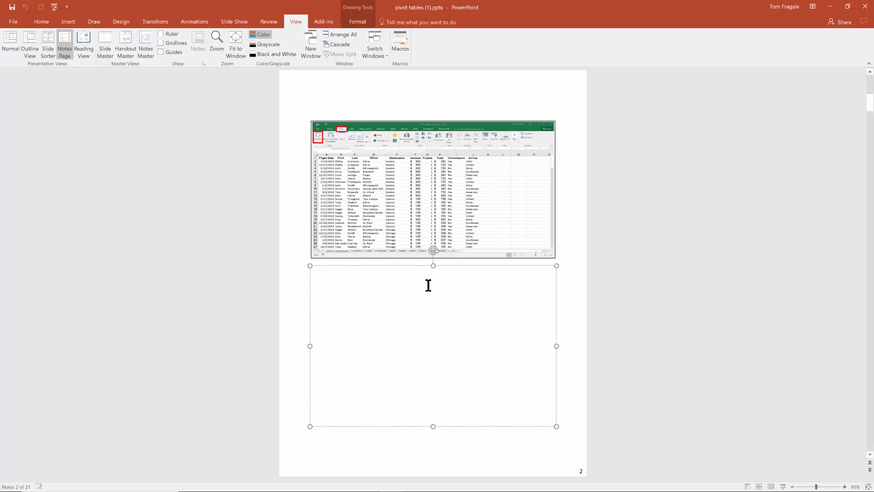
text(This is)
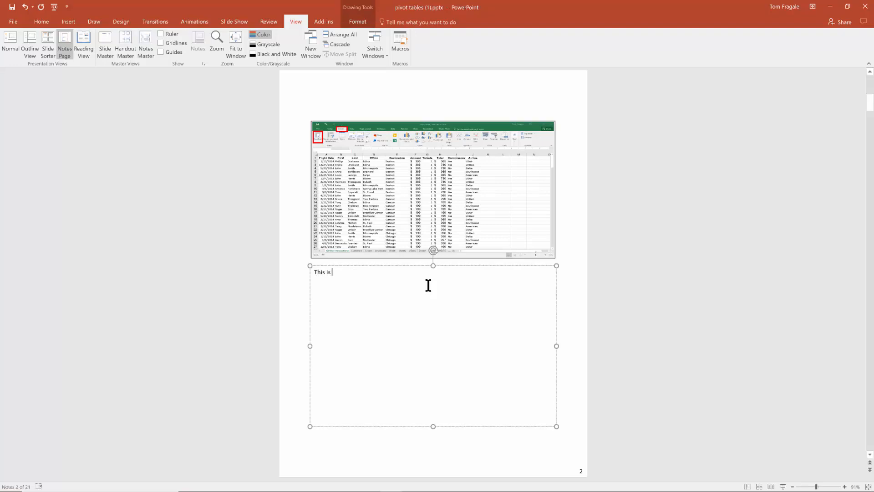
text(wehere)
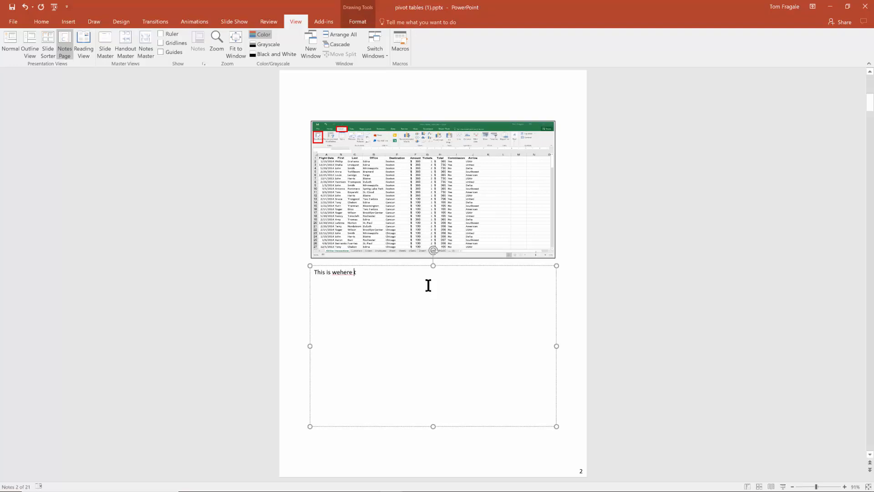
key(BackSpace)
text(how to)
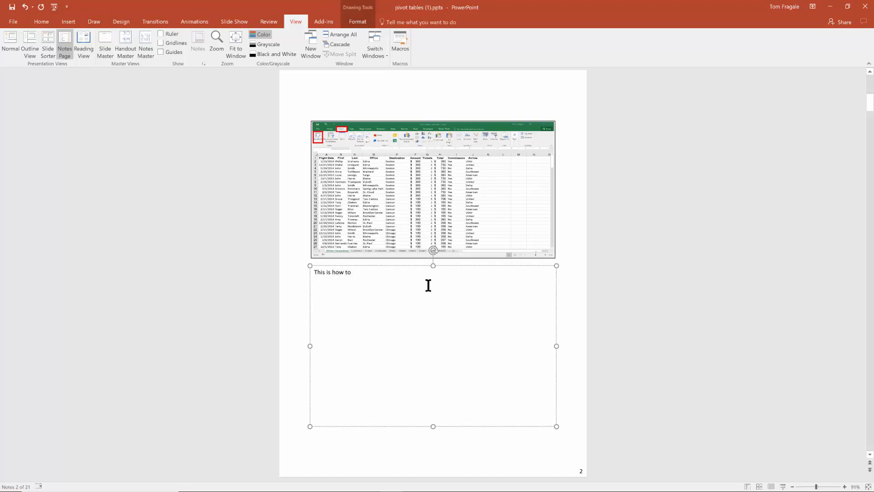
text(start a)
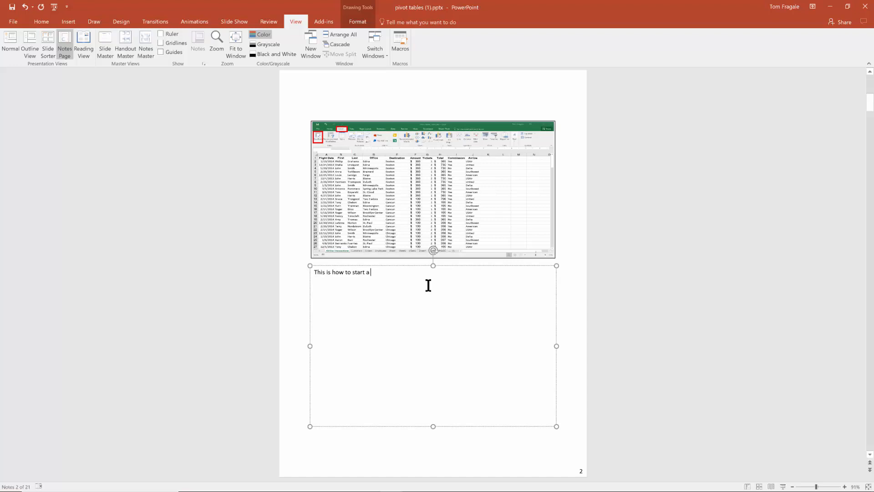
text(P)
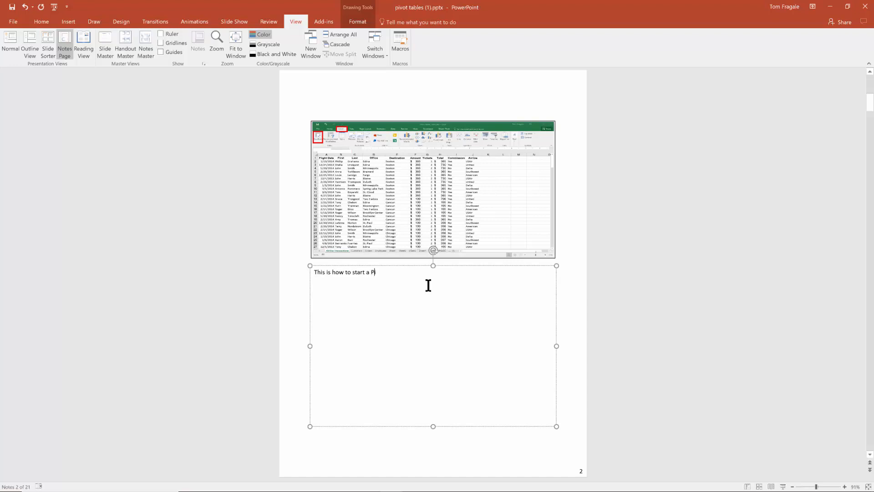
text(ivot Table in Ex)
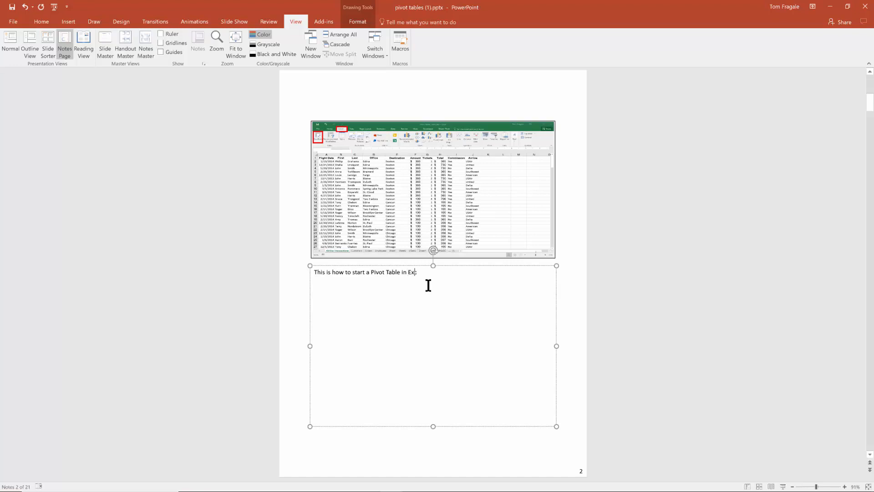
text(cel.)
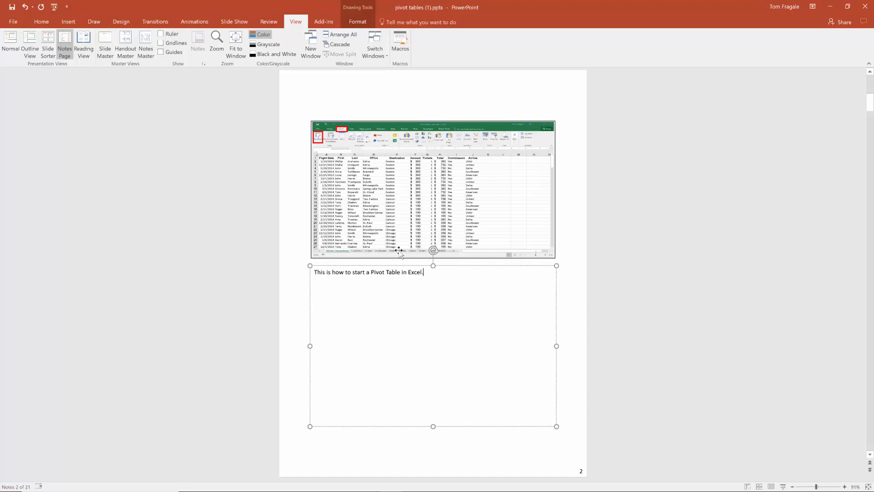
mouse_move(428, 153)
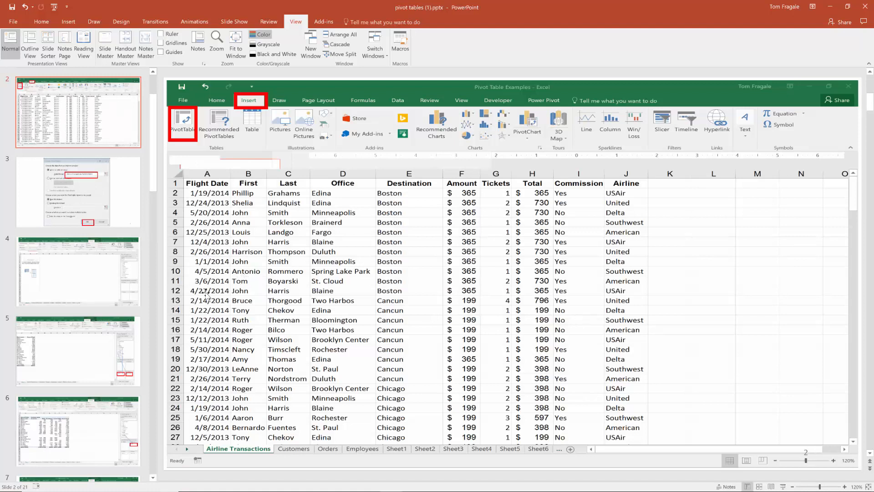
Step: Select slide 3 with the Create PivotTable dialog screenshot
click(182, 123)
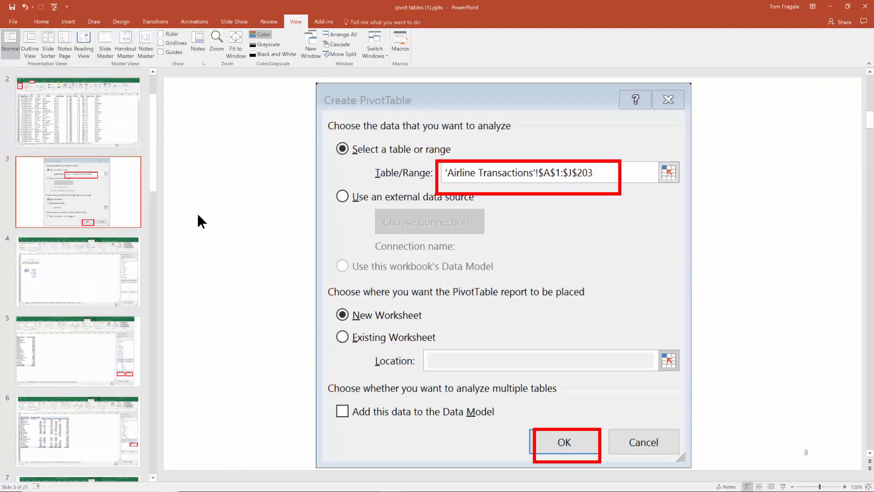
mouse_move(278, 168)
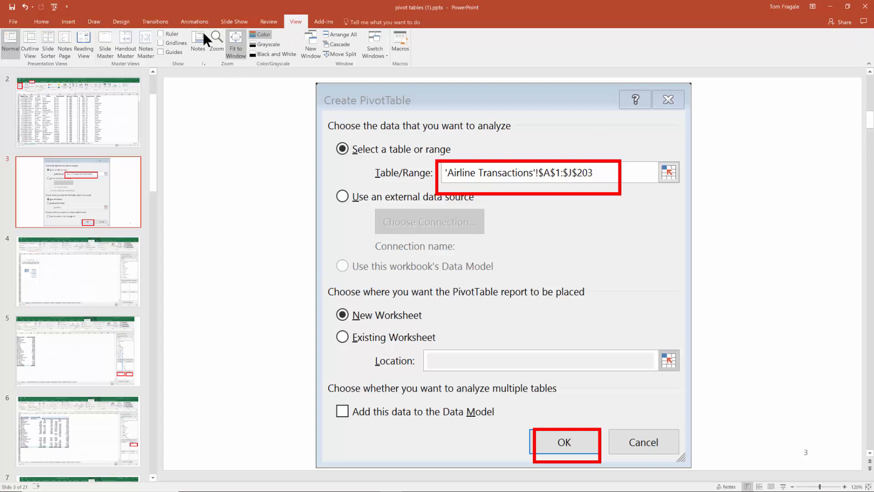
mouse_move(63, 42)
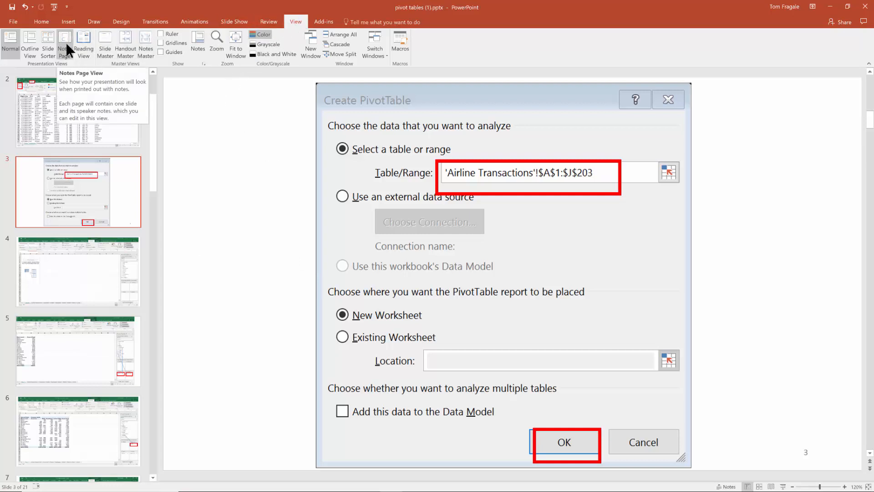
Step: On slide 3's notes page, write "This is the first screen that you get when make a Pivot Table in Excel."
click(65, 41)
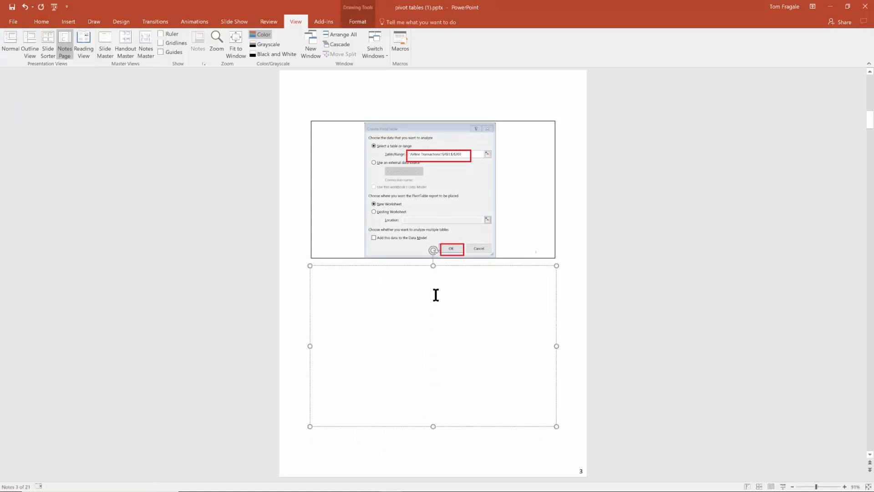
text(This is the)
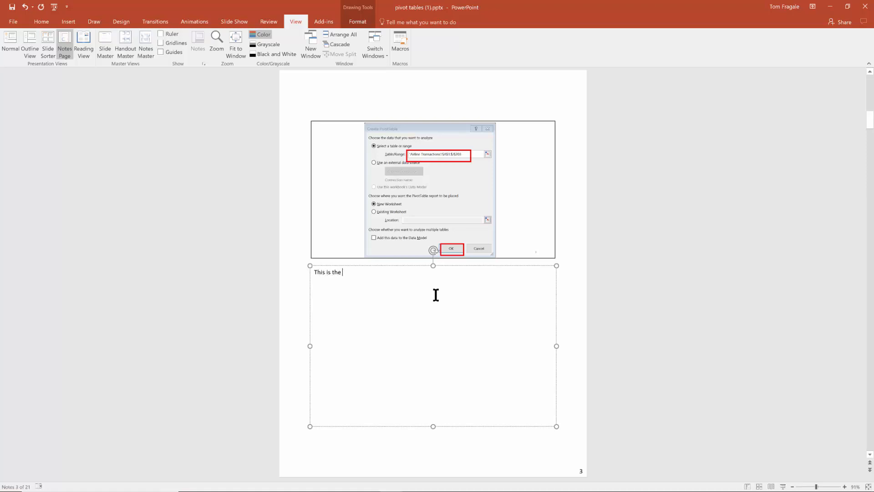
text(first screen that you get)
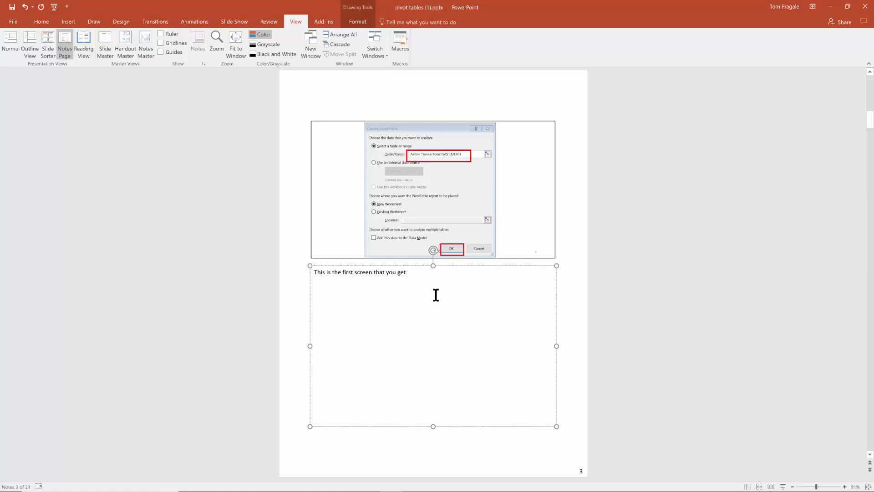
text(when make)
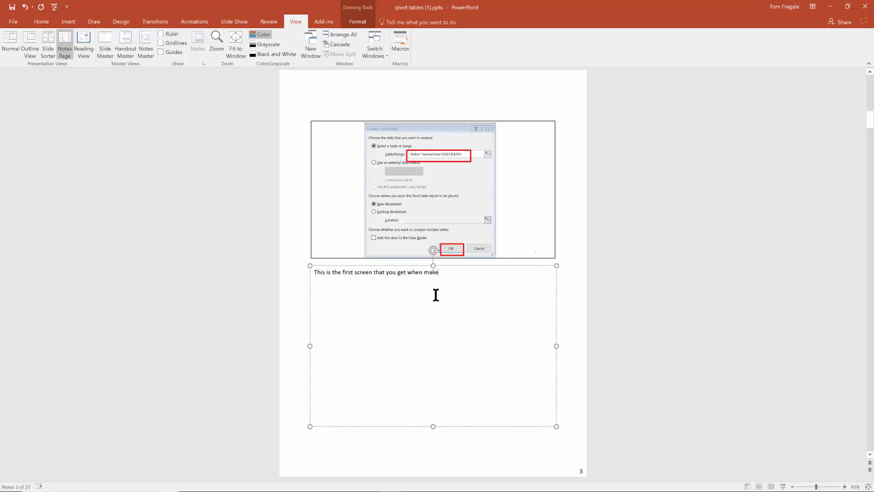
text(a Pivot Table)
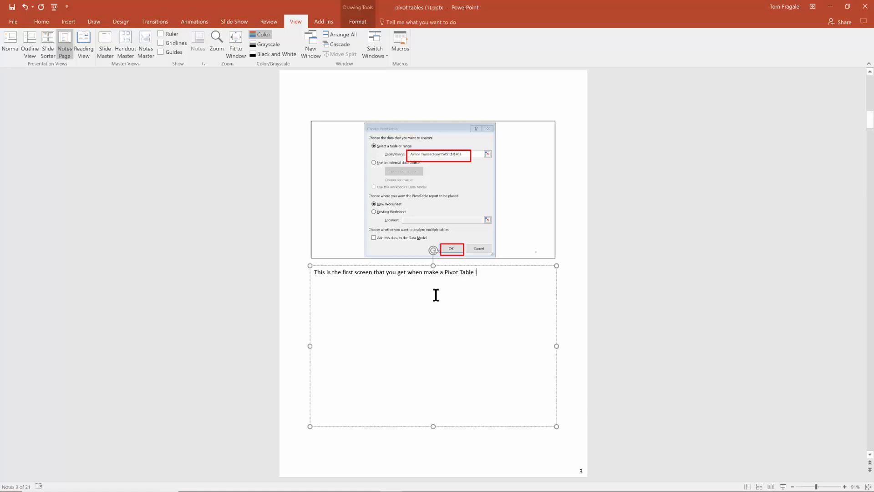
text(in Excel.)
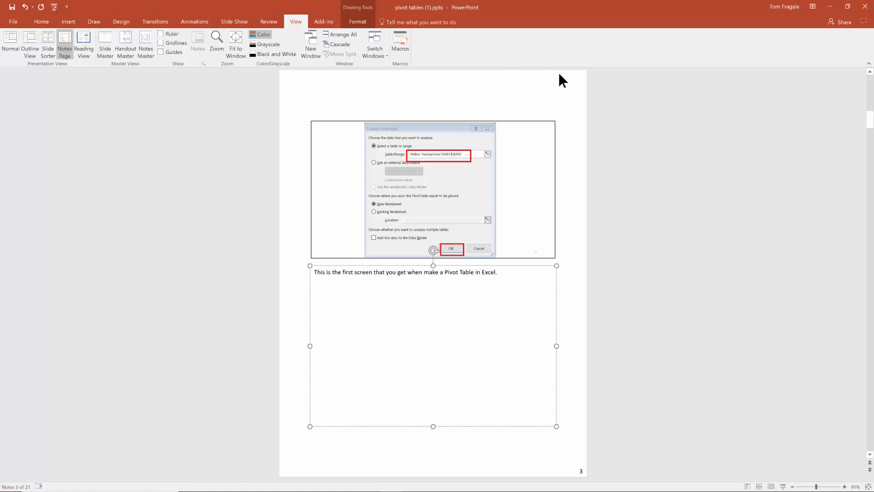
mouse_move(4, 44)
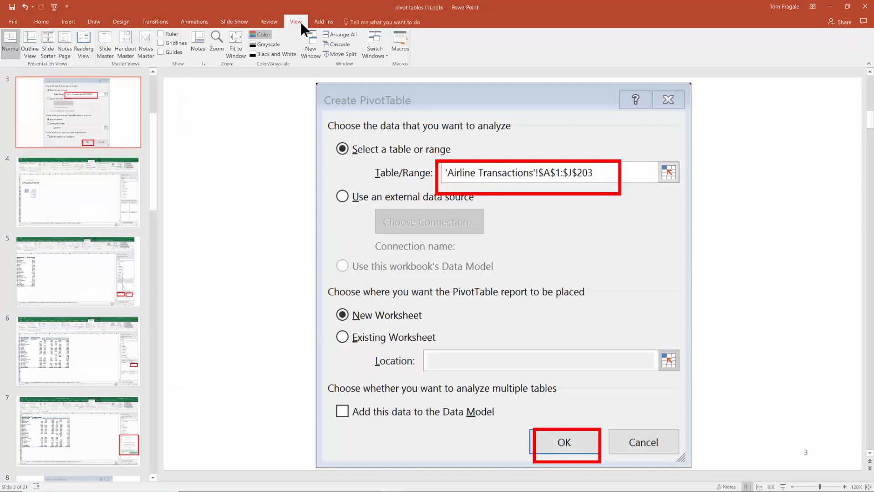
Step: Show Notes Page view again and scroll down to slide 5's empty notes page
click(64, 41)
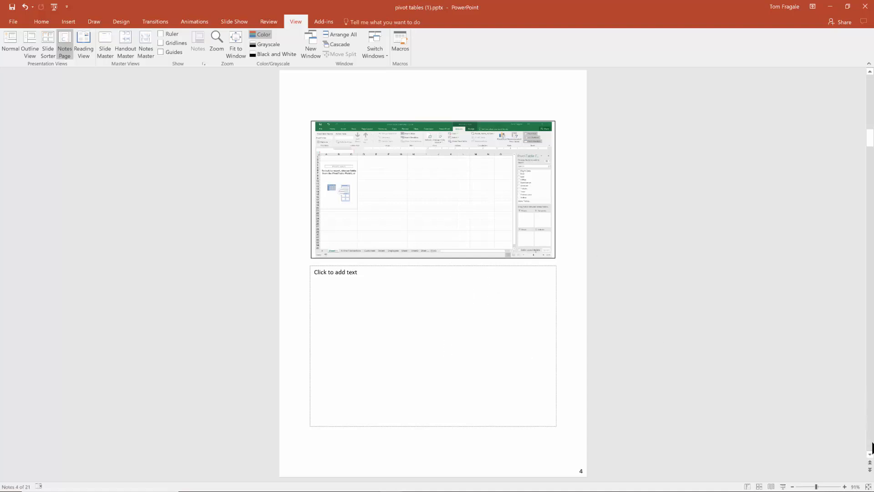
scroll(down, 3)
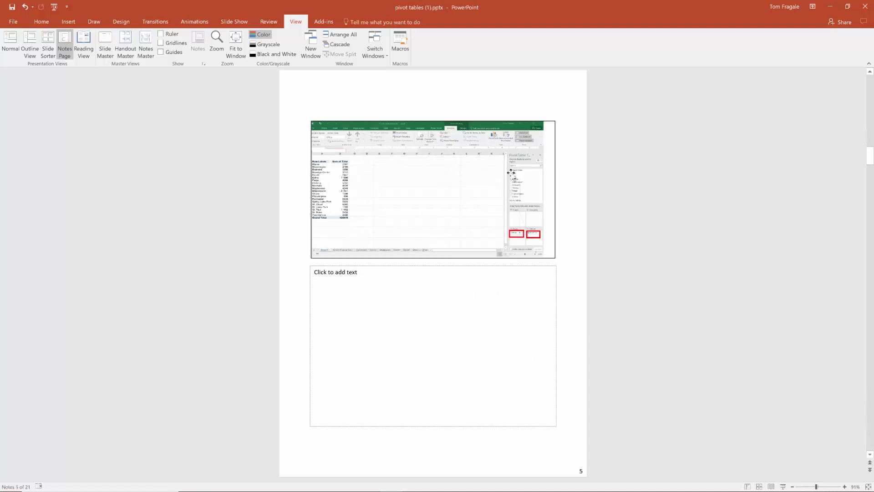
mouse_move(207, 125)
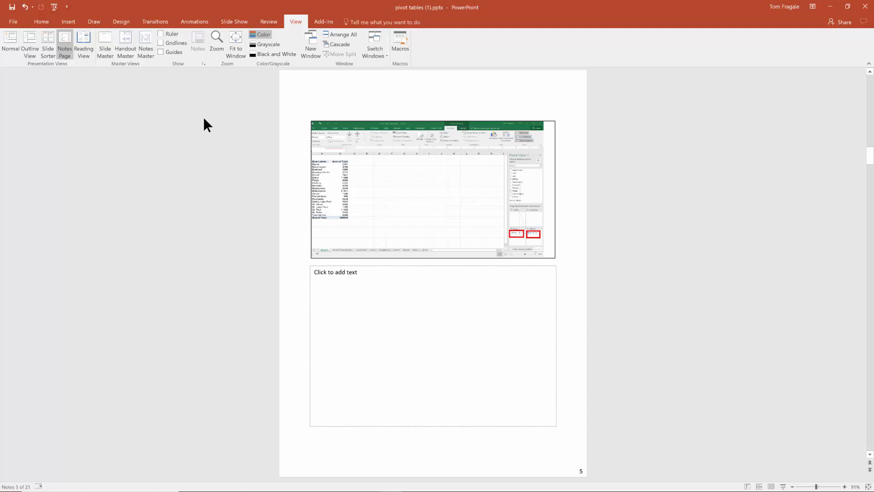
mouse_move(209, 127)
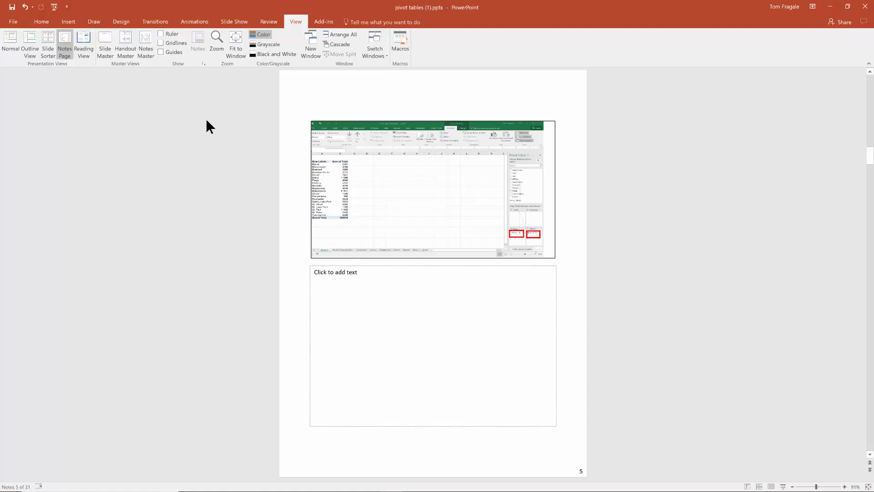
mouse_move(201, 128)
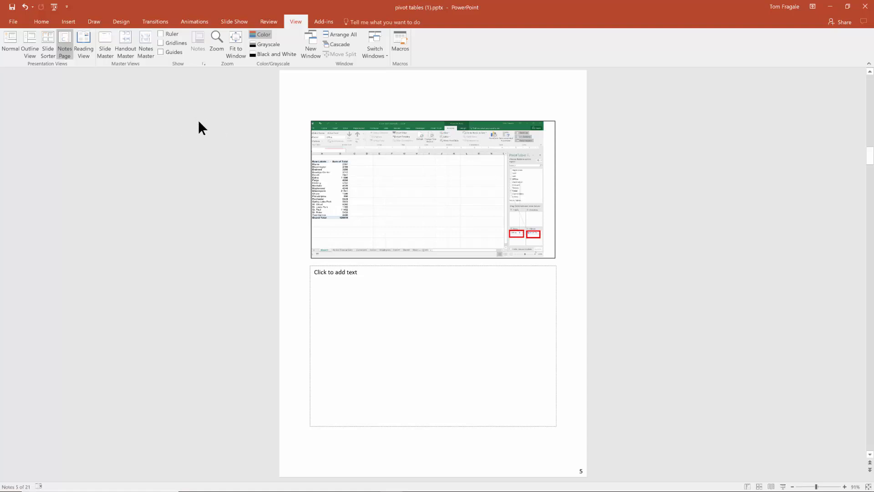
mouse_move(234, 21)
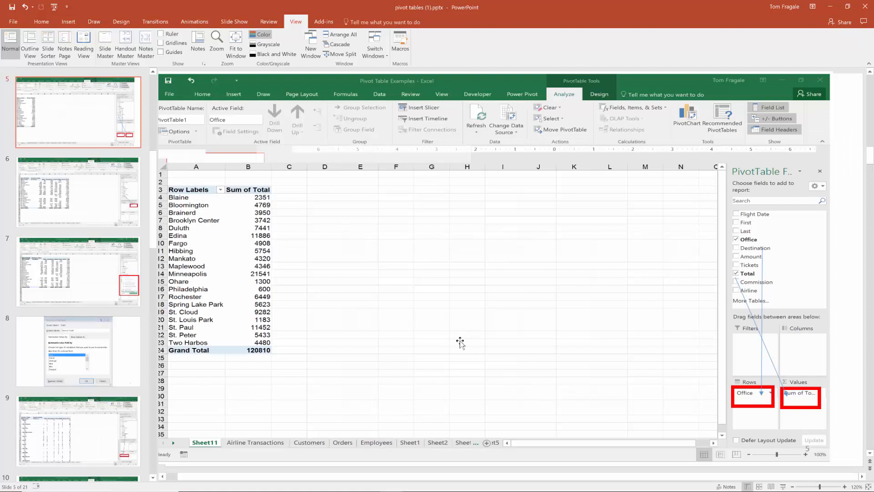
mouse_move(465, 337)
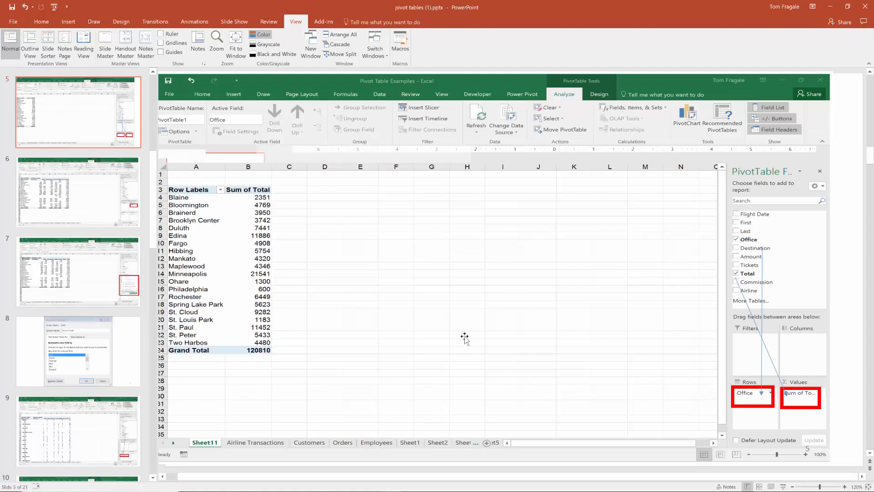
mouse_move(274, 116)
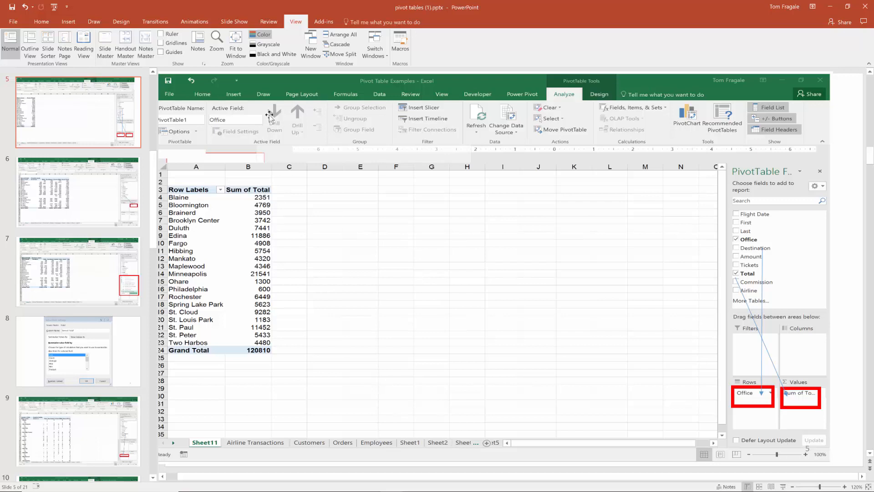
mouse_move(490, 137)
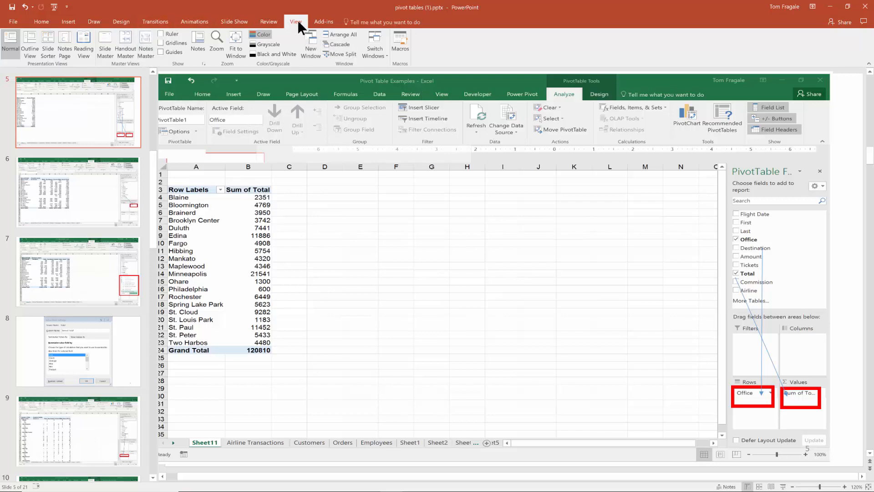
mouse_move(146, 45)
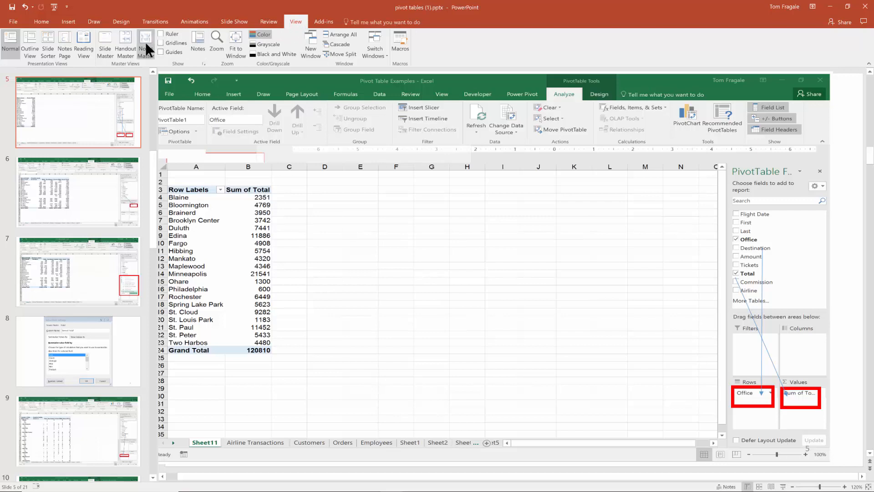
Step: View the Notes Master and keep the notes page orientation set to Portrait
click(145, 41)
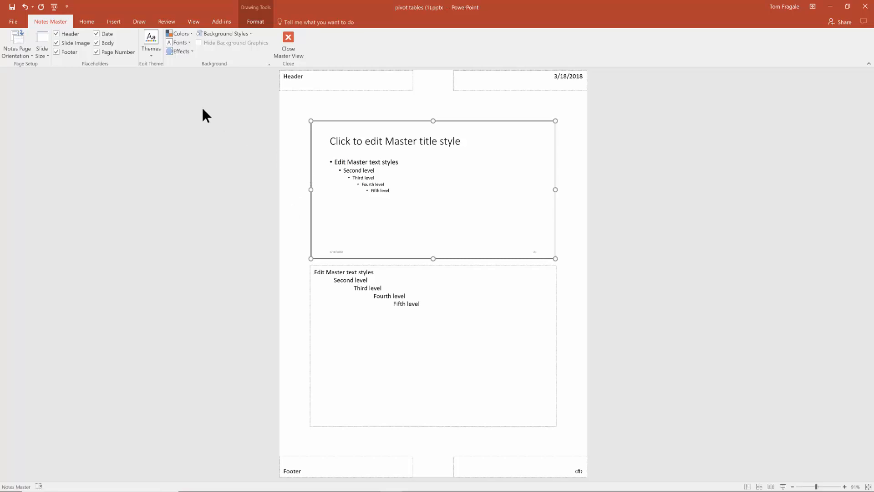
click(17, 45)
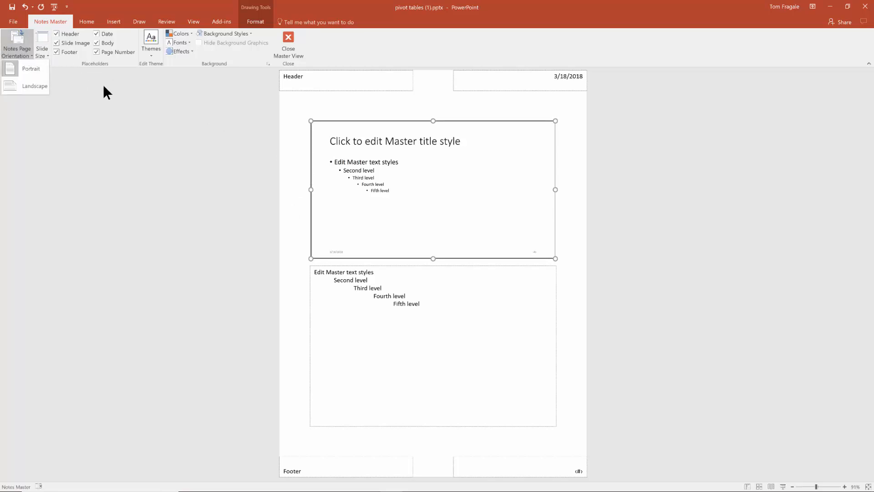
click(41, 45)
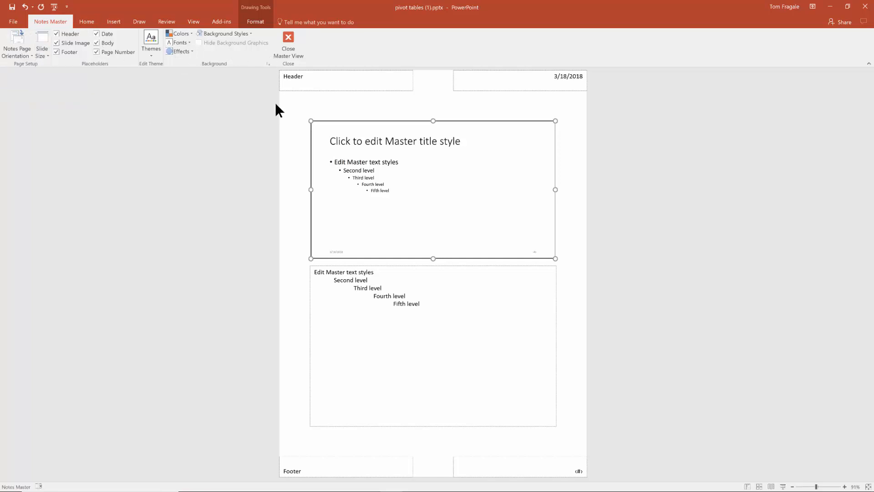
mouse_move(314, 110)
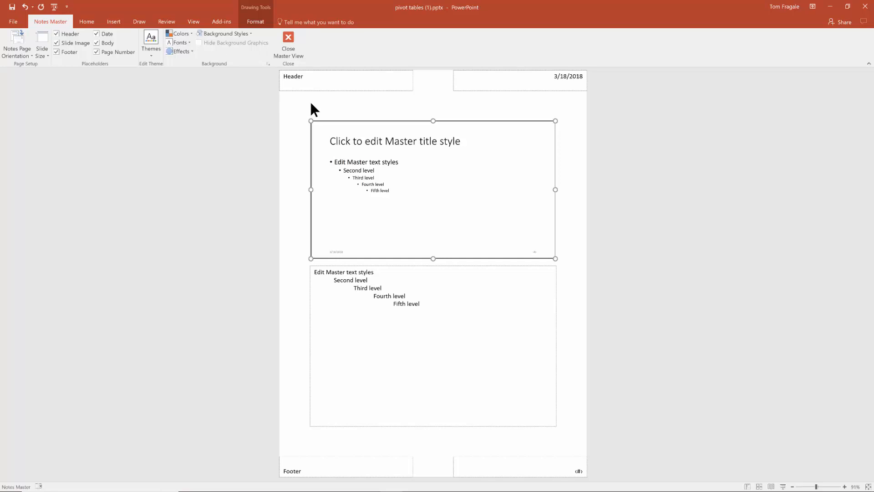
mouse_move(290, 117)
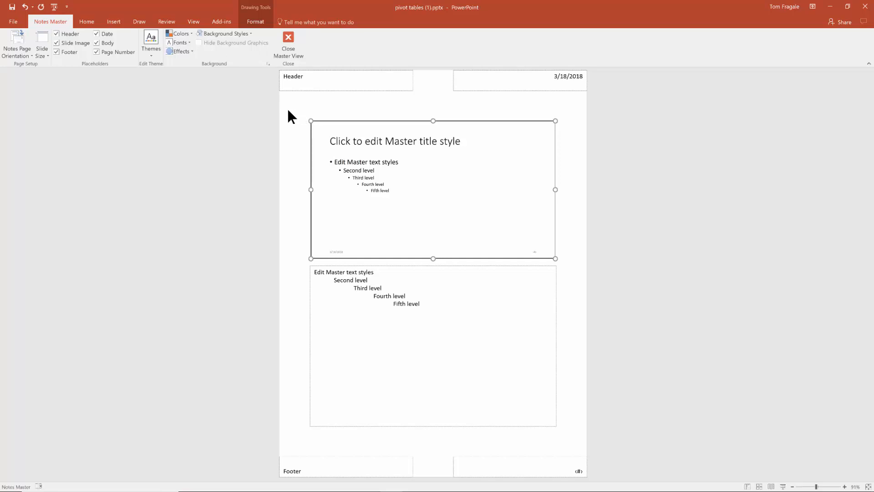
mouse_move(272, 100)
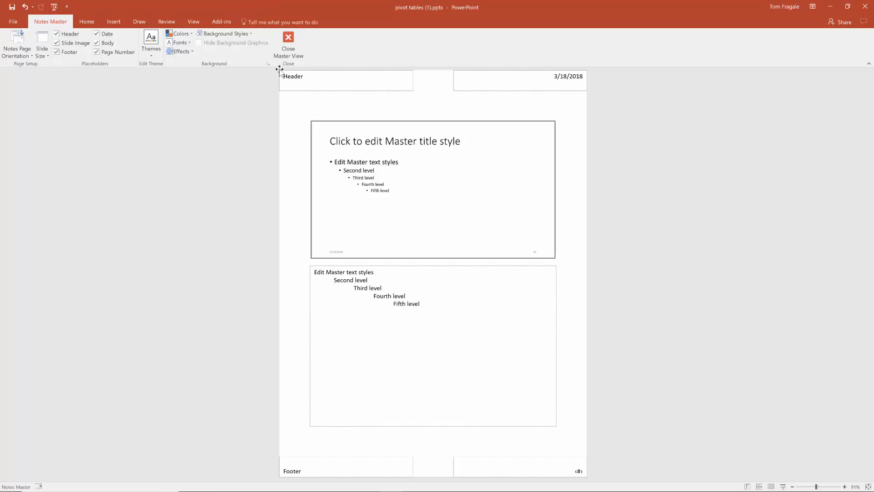
Step: Close the Notes Master and go to the File Backstage screen
click(288, 44)
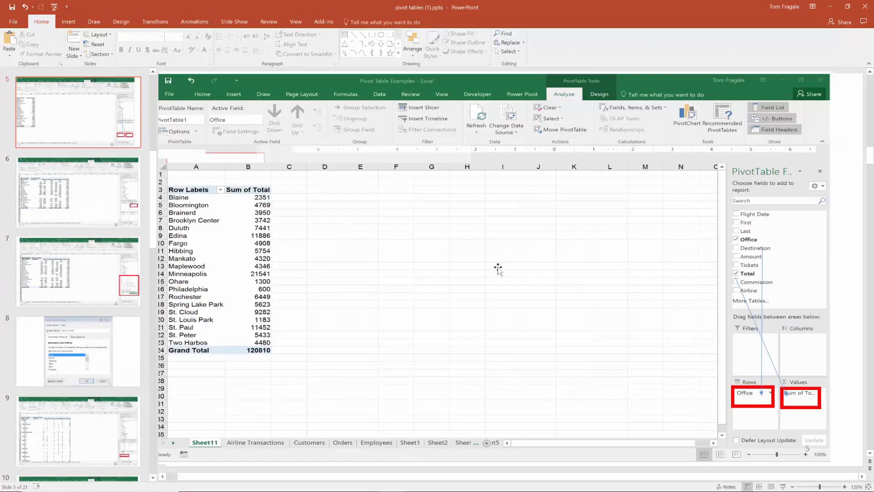
mouse_move(150, 142)
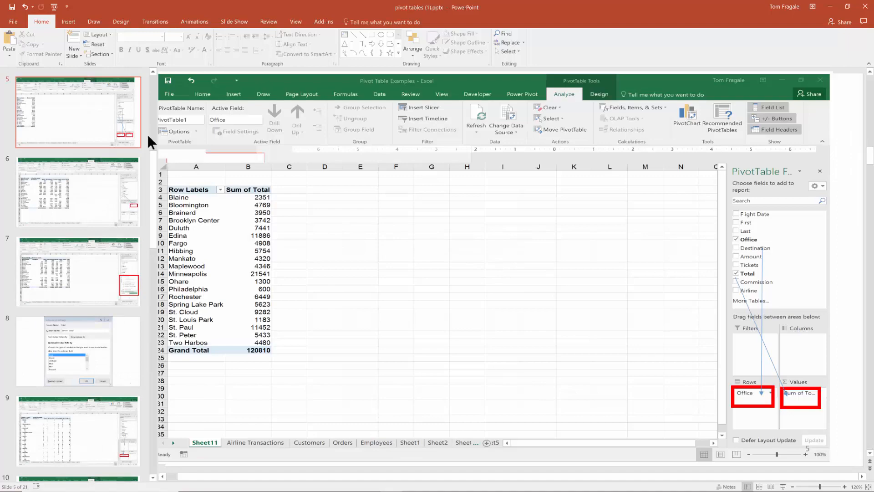
click(13, 22)
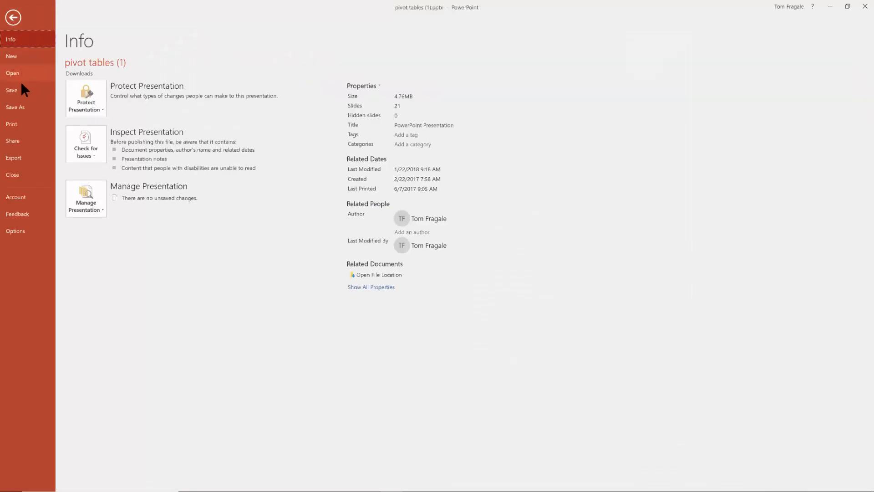
mouse_move(15, 126)
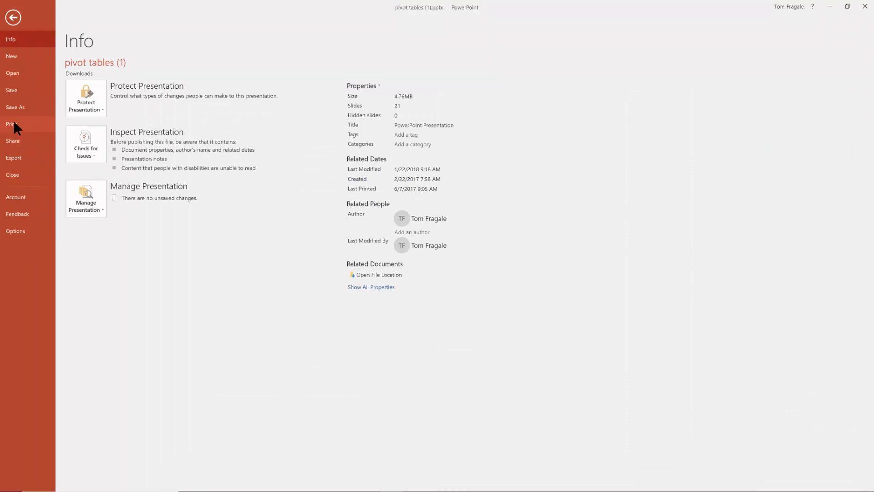
Step: Bring up the Print screen and drop down the print layout list
click(11, 124)
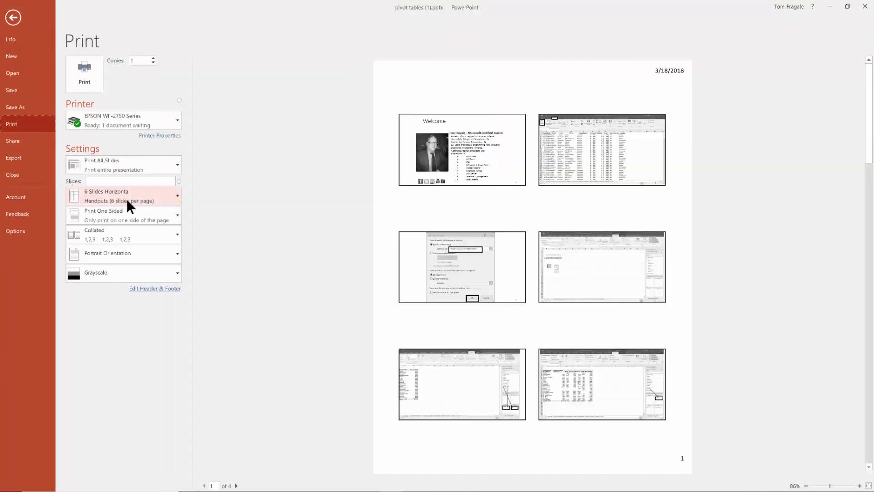
click(123, 195)
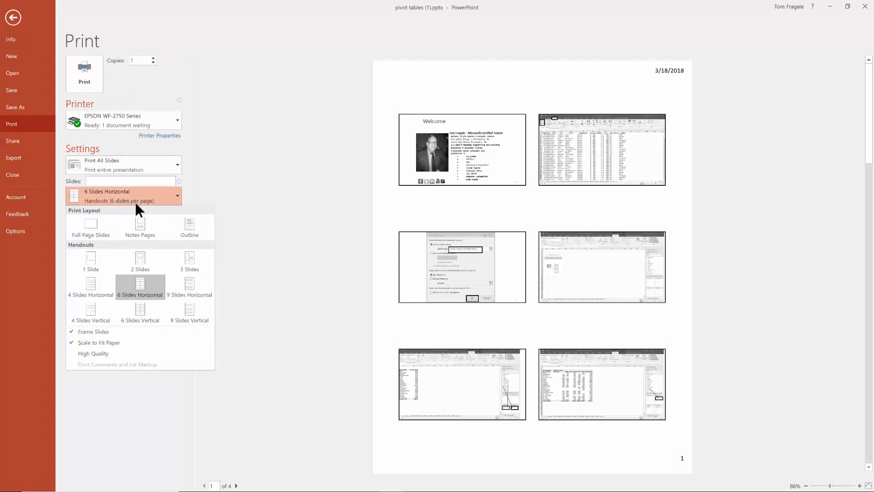
mouse_move(141, 226)
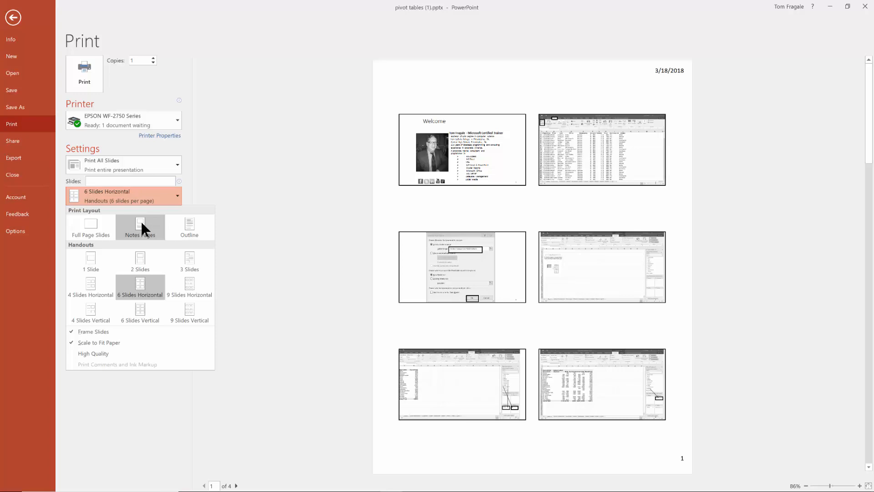
Step: Choose the Notes Pages print layout and move to the next preview page
click(141, 228)
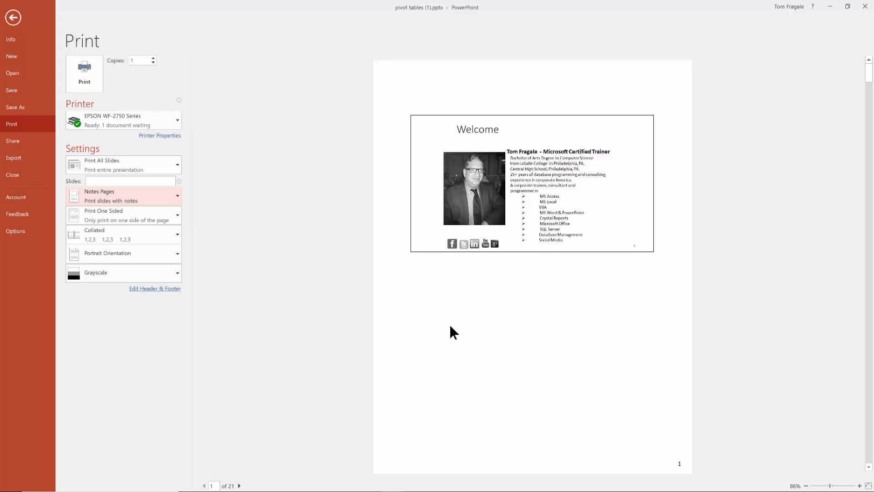
mouse_move(317, 431)
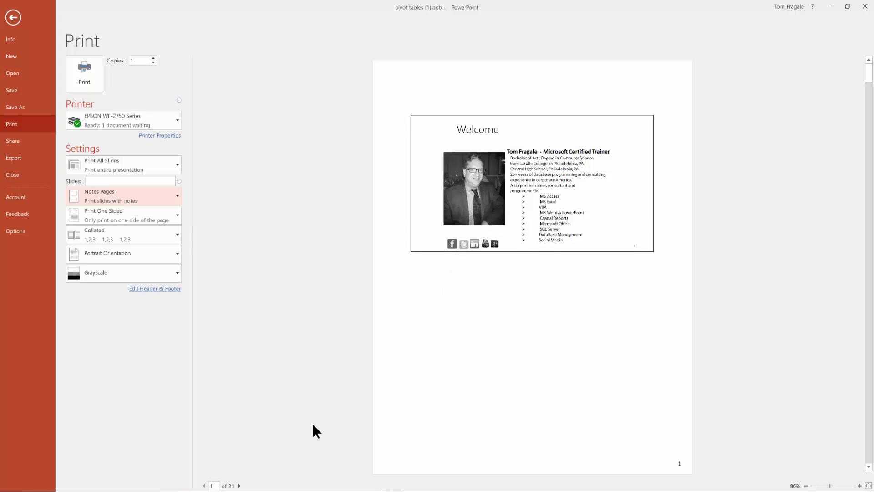
click(239, 485)
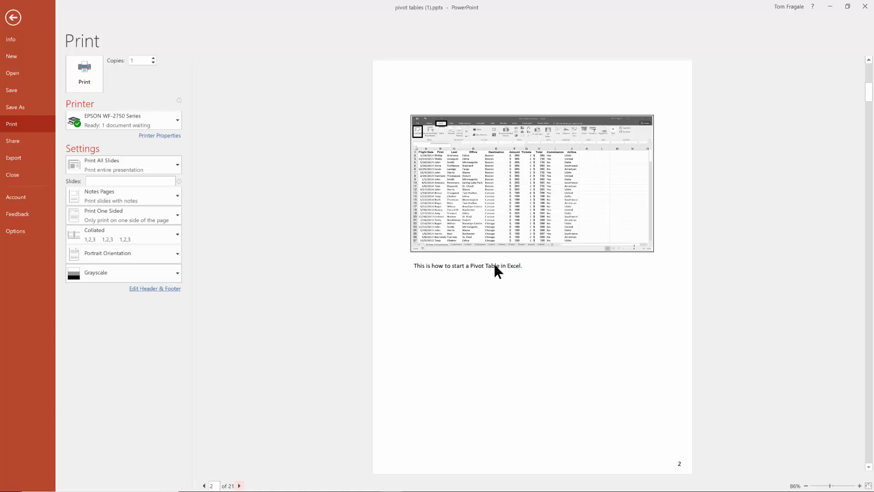
mouse_move(489, 277)
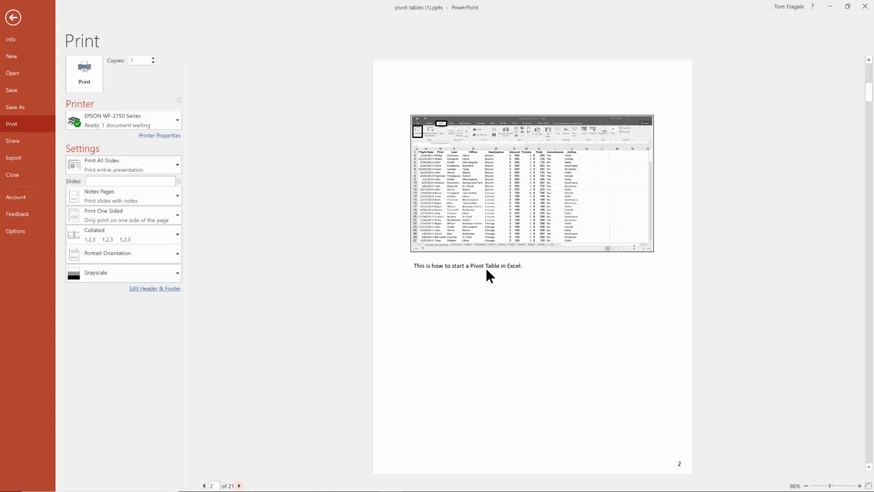
mouse_move(61, 54)
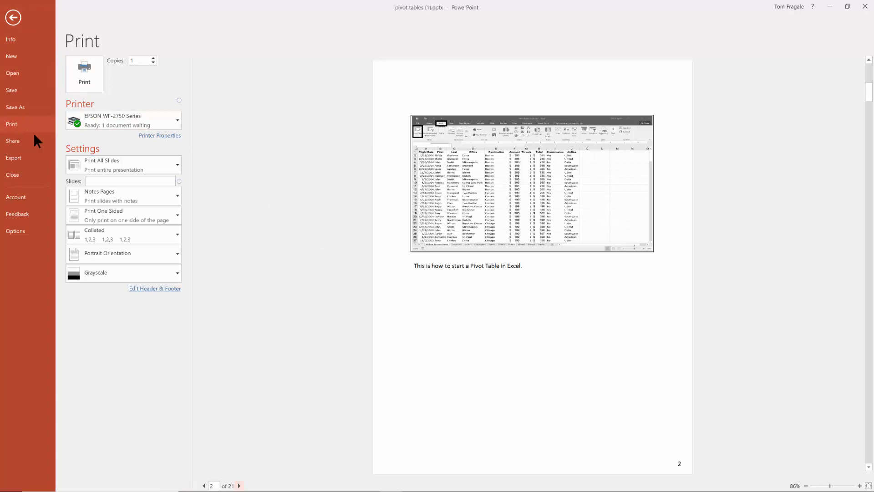
Step: Check the print layout list again, then leave Print and return to slide editing
click(123, 195)
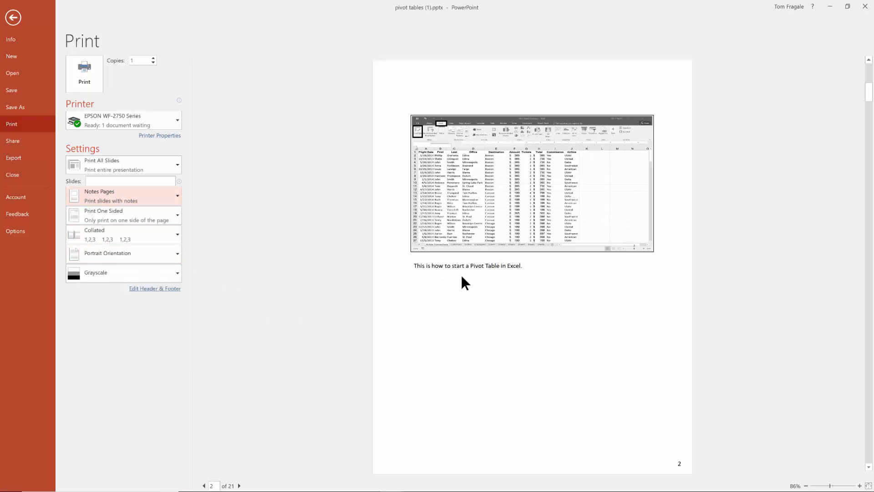
mouse_move(481, 144)
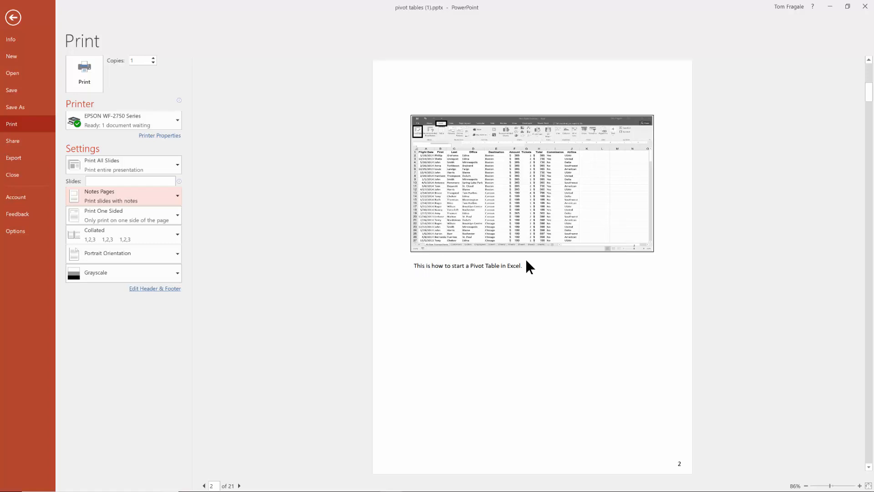
mouse_move(481, 292)
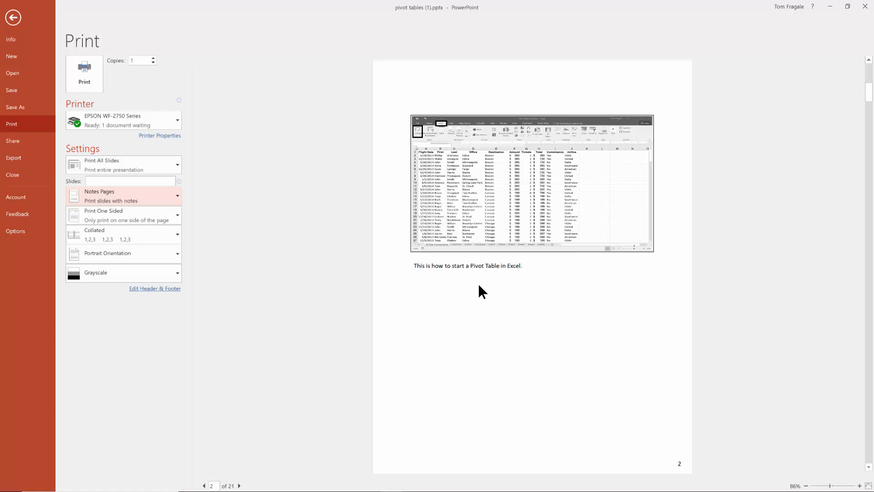
mouse_move(89, 42)
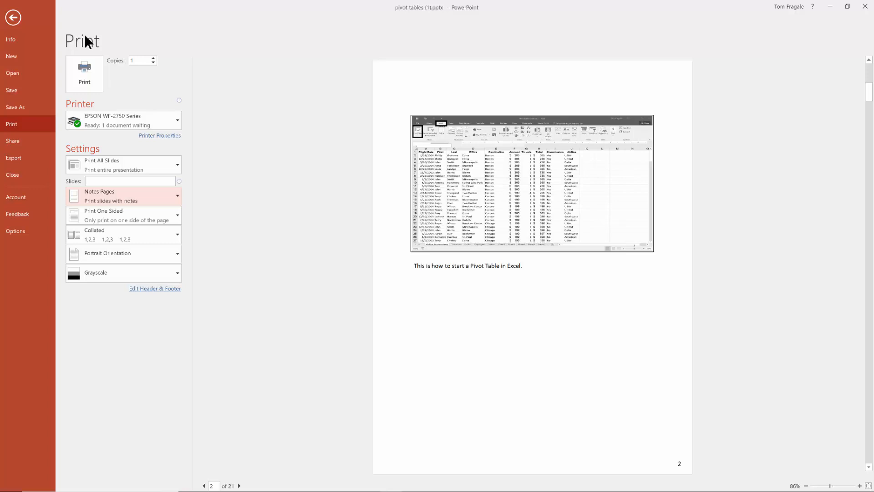
click(13, 16)
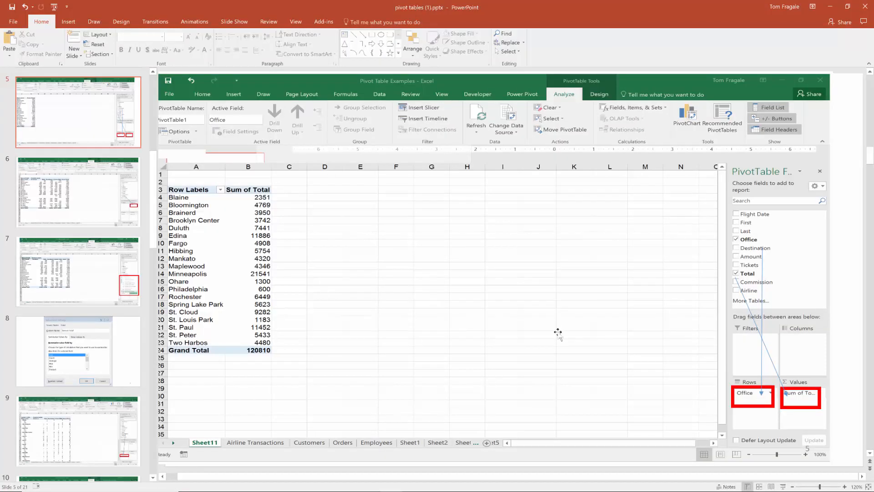
mouse_move(559, 334)
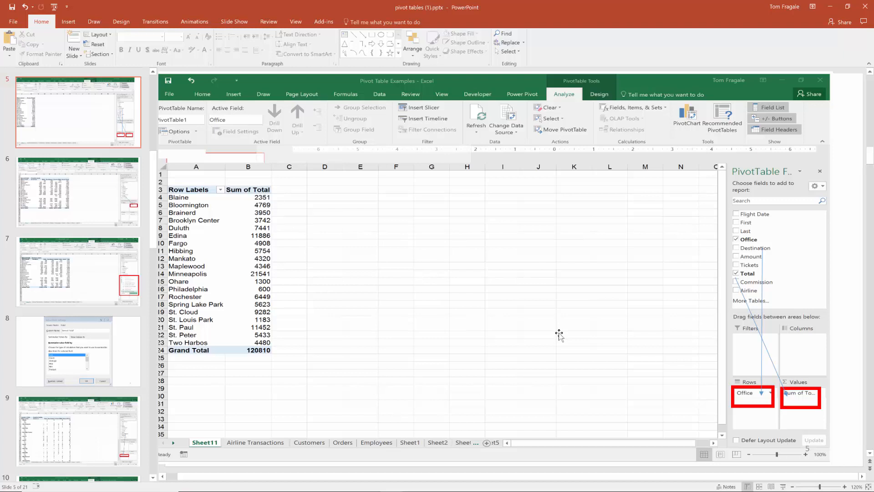
mouse_move(559, 339)
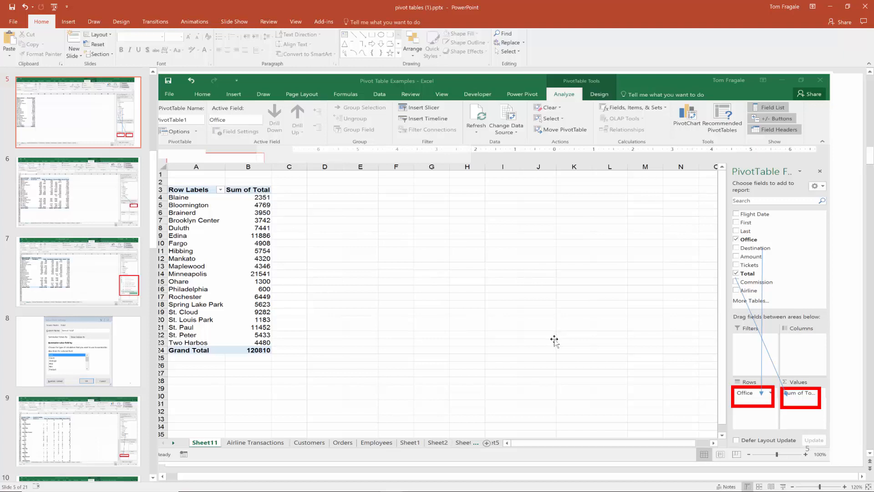
mouse_move(553, 457)
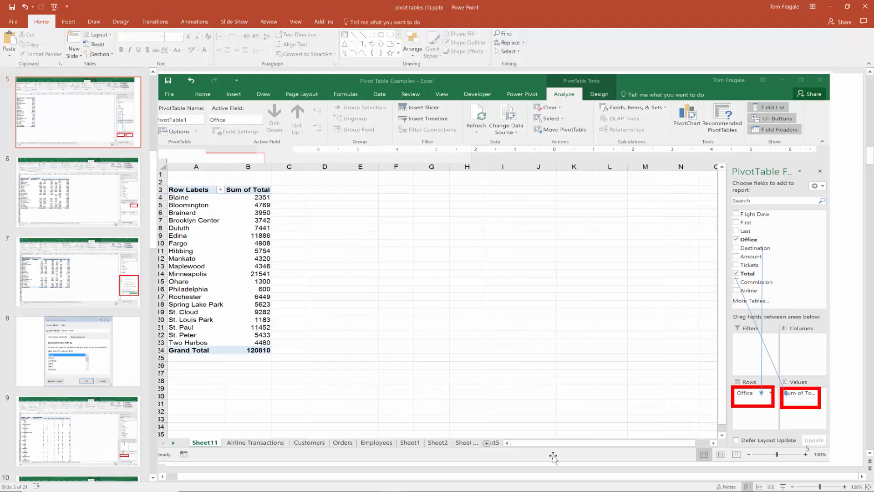